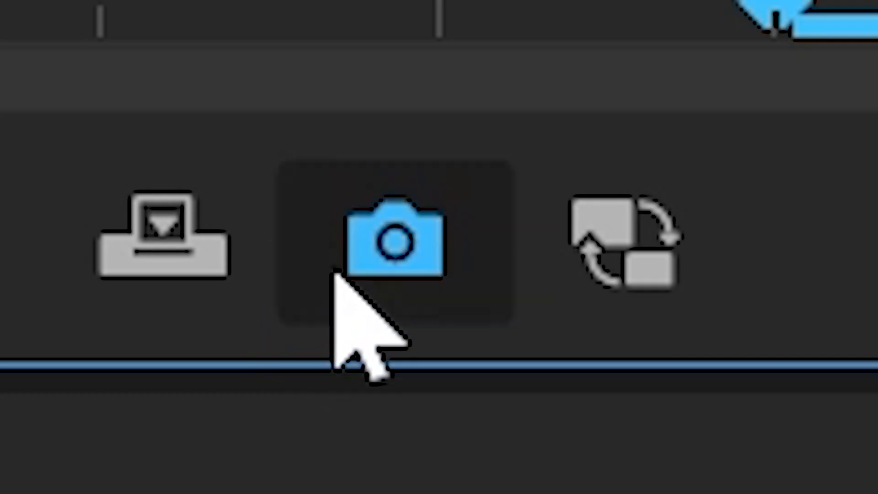
Export the current Program Monitor frame as a still image with the Export Frame button
{"action": "left_click", "coordinate": [204, 461]}
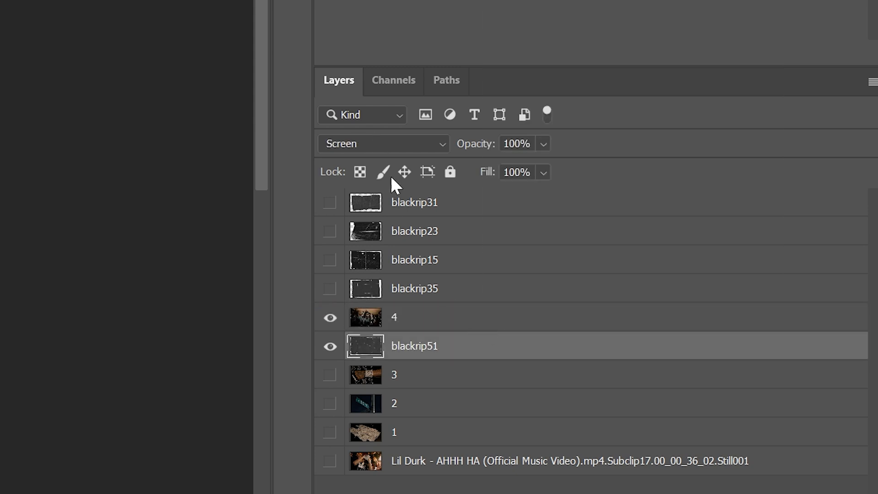
Save the layered stills and blackrip texture document as a Photoshop PSD in the new folder
{"action": "left_click", "coordinate": [383, 143]}
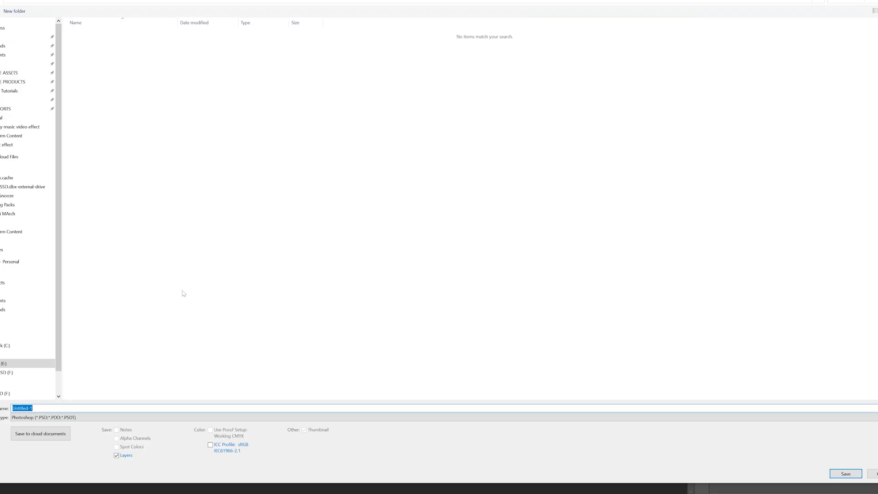
{"action": "left_click", "coordinate": [845, 473]}
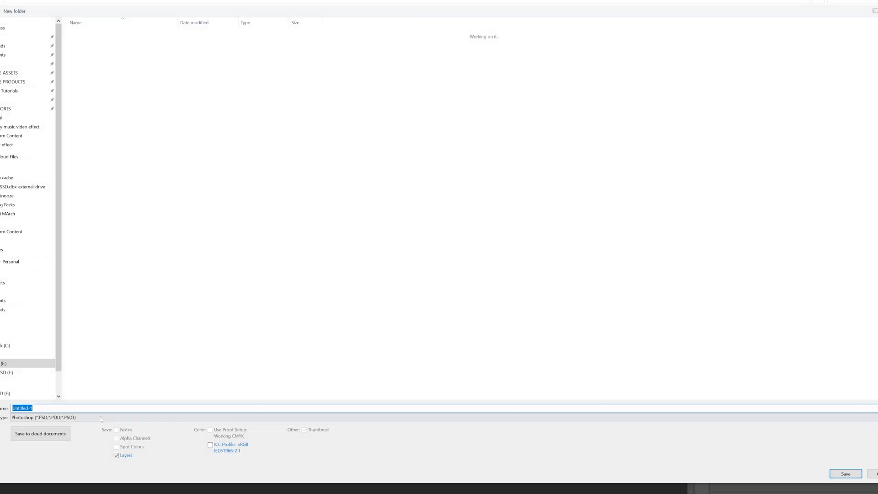
{"action": "left_click", "coordinate": [846, 474]}
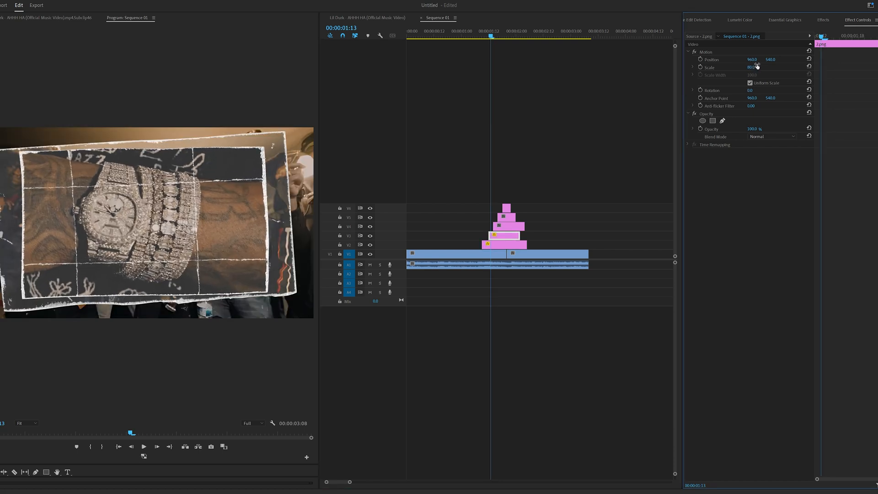
Size and tilt the watch still over the frame in the staggered pyramid stack
{"action": "left_click", "coordinate": [739, 19]}
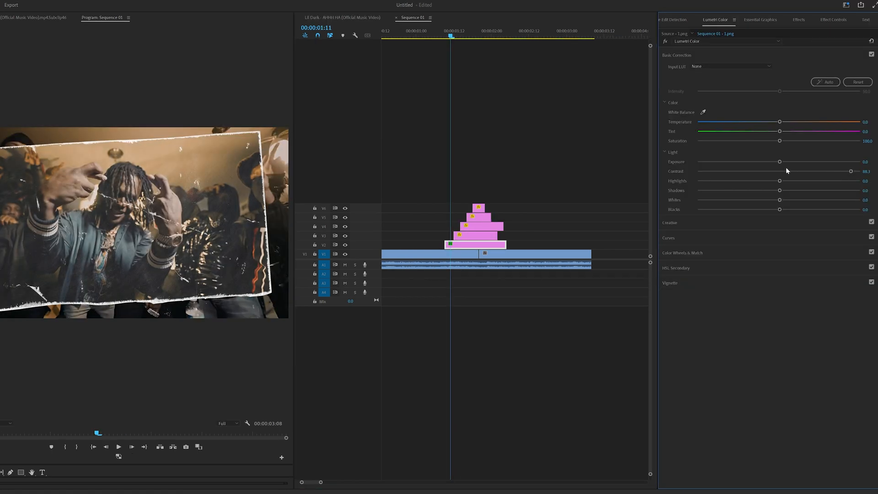
Raise Lumetri Contrast on the first still and paste the correction onto the other stills
{"action": "left_click_drag", "start_coordinate": [780, 190], "coordinate": [750, 190]}
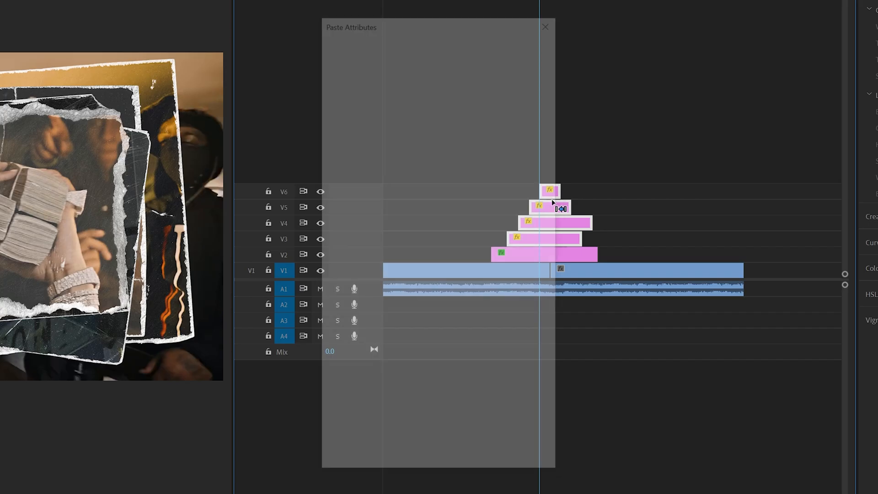
{"action": "left_click", "coordinate": [545, 27]}
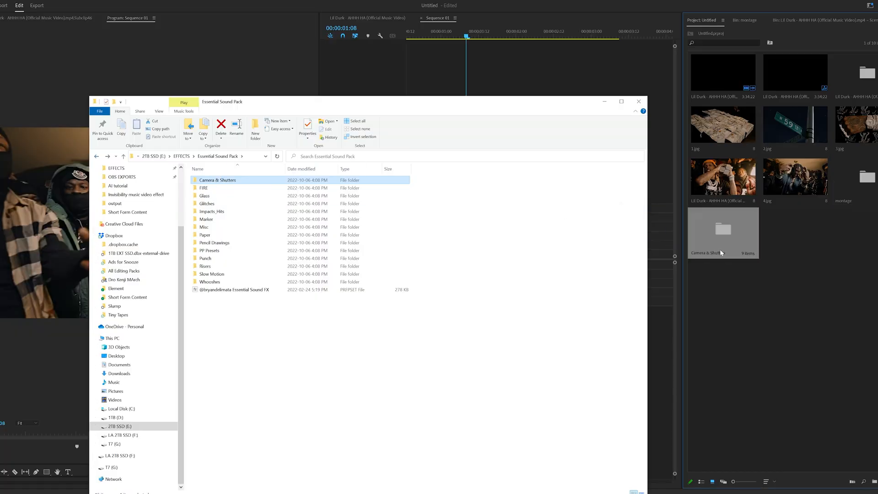
Lay paper and shutter sounds under each landing still, then cue playback at the stack start
{"action": "left_click", "coordinate": [205, 234]}
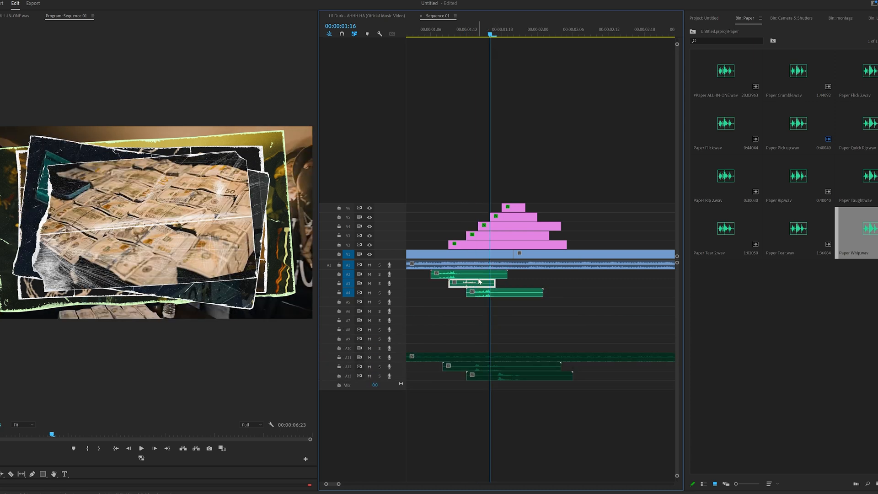
{"action": "left_click", "coordinate": [141, 447]}
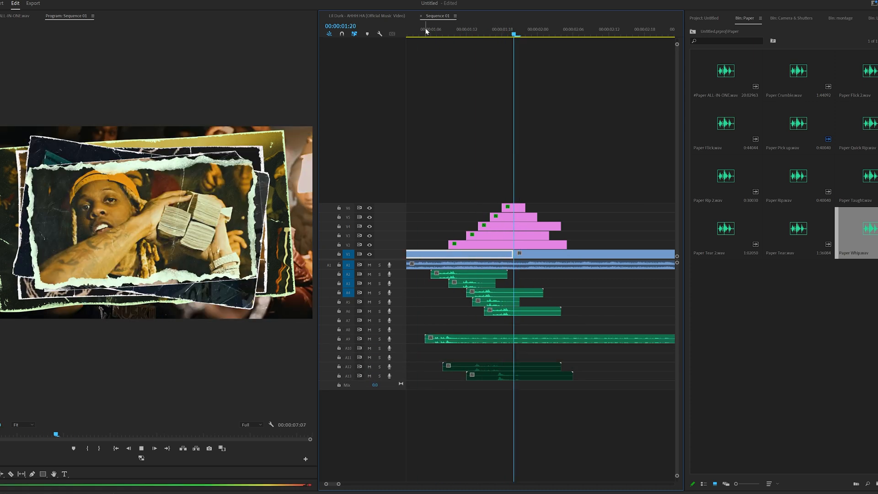